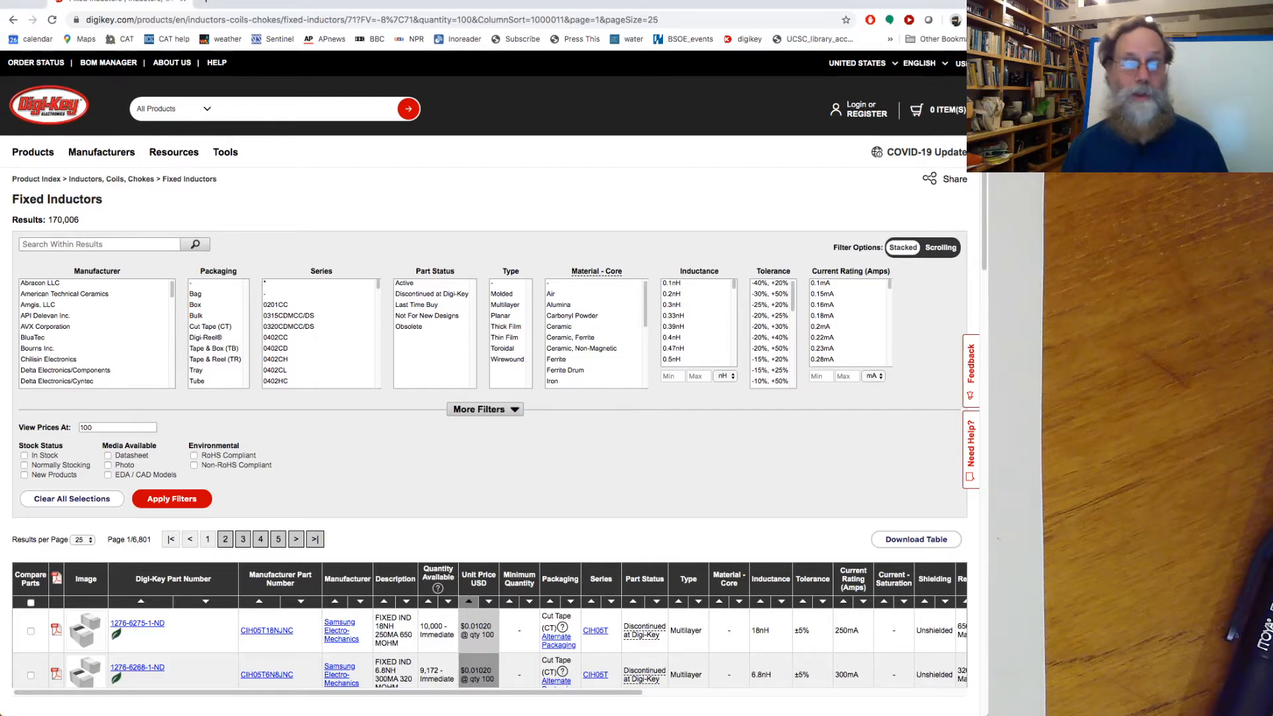
Expand the extra filters and scroll the Inductance list to values around 220µH.
click(485, 409)
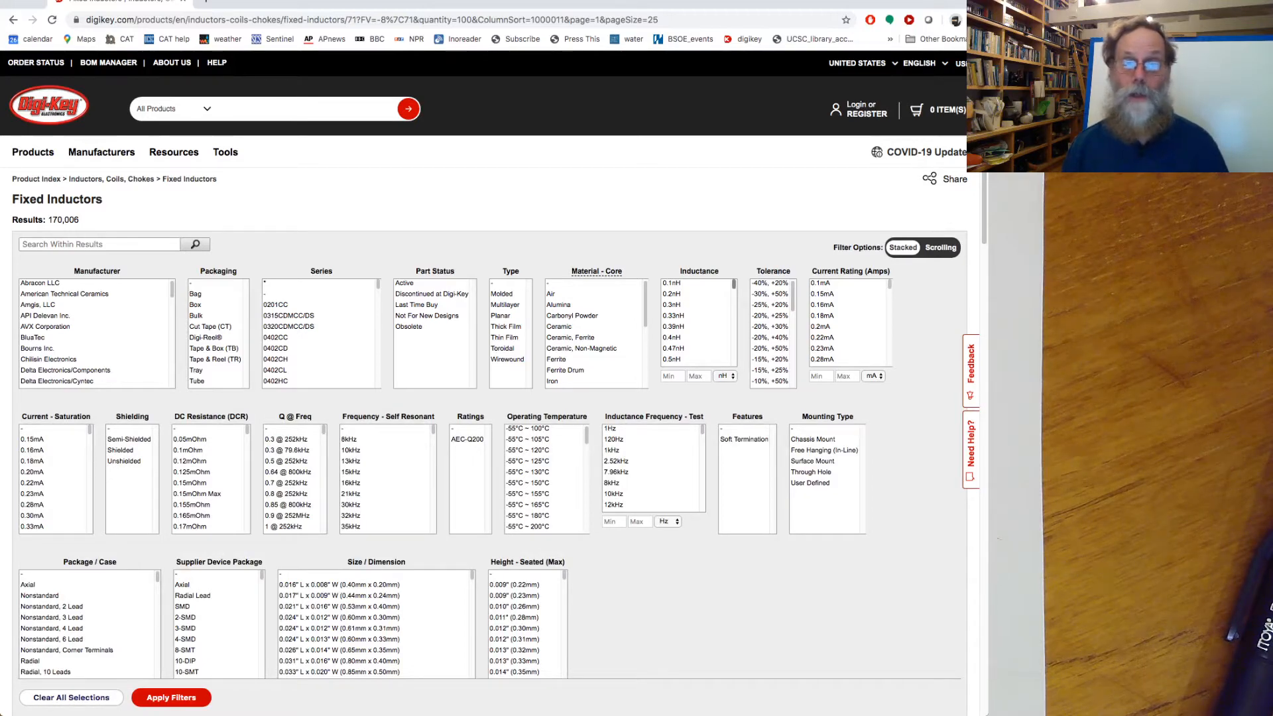
scroll(down, 3)
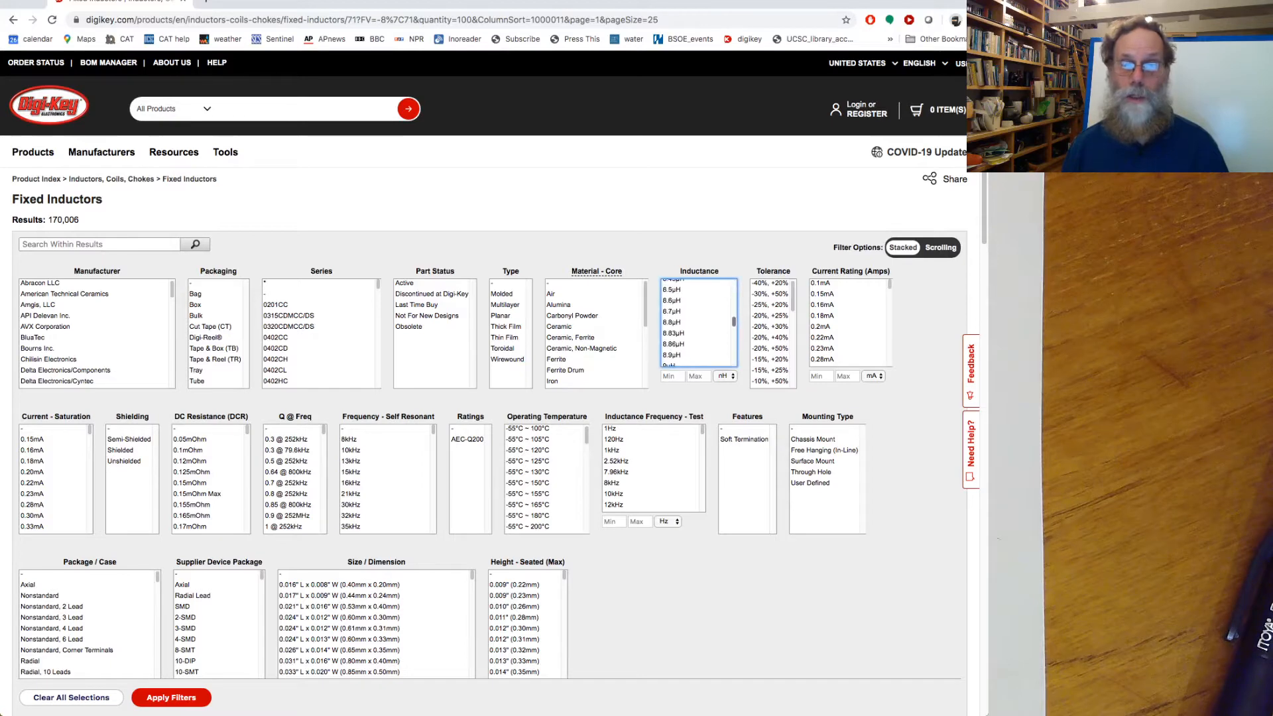
scroll(down, 3)
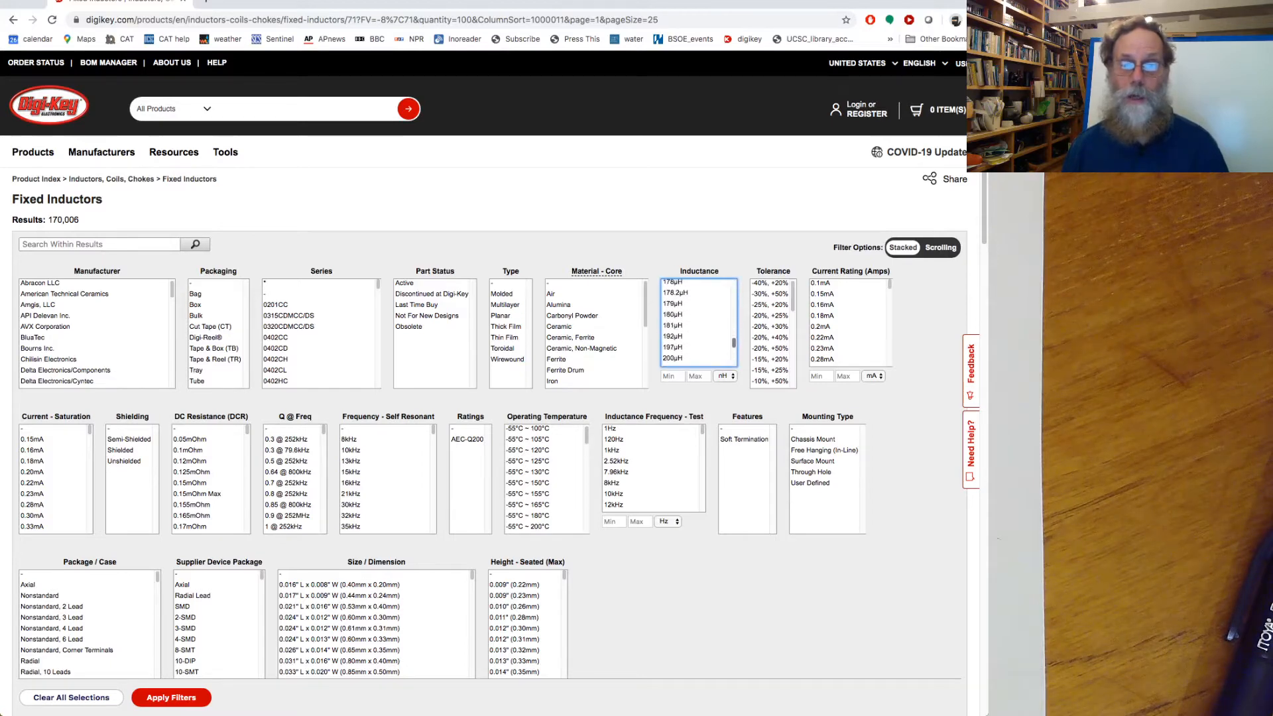
scroll(down, 3)
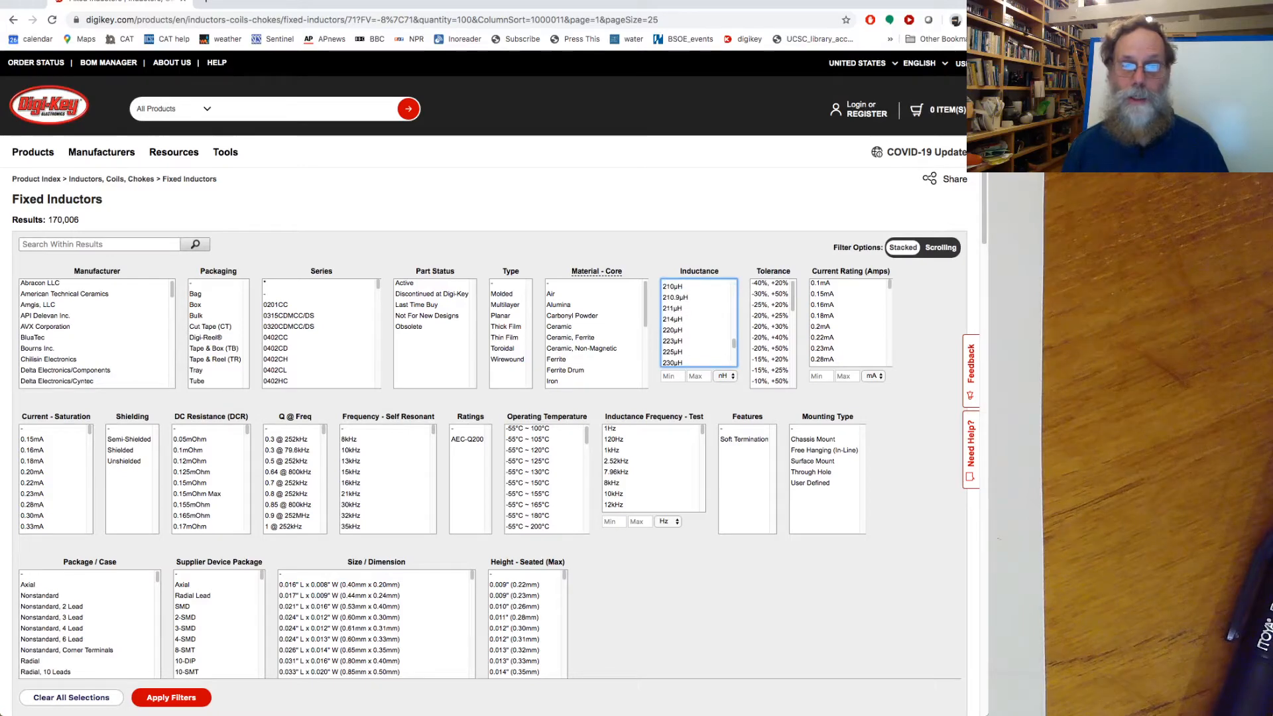
Filter fixed inductors to 220µH with a minimum current rating of 1 A.
click(673, 330)
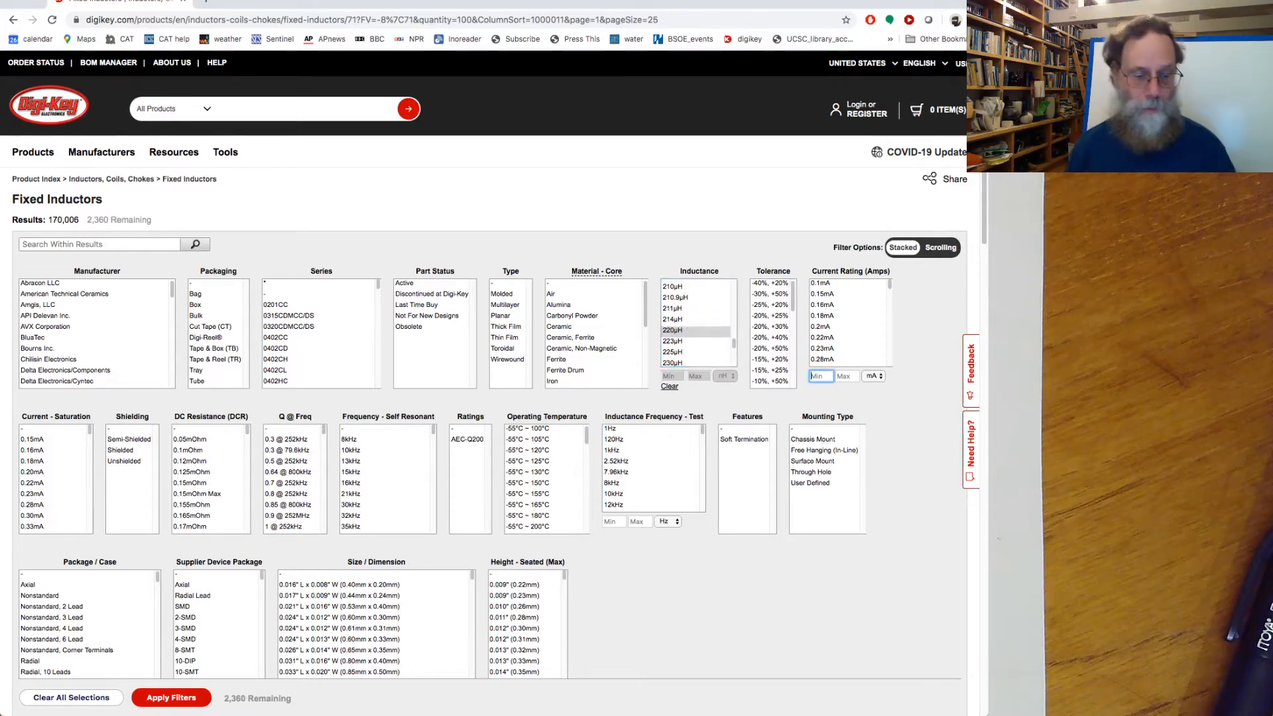
text(1)
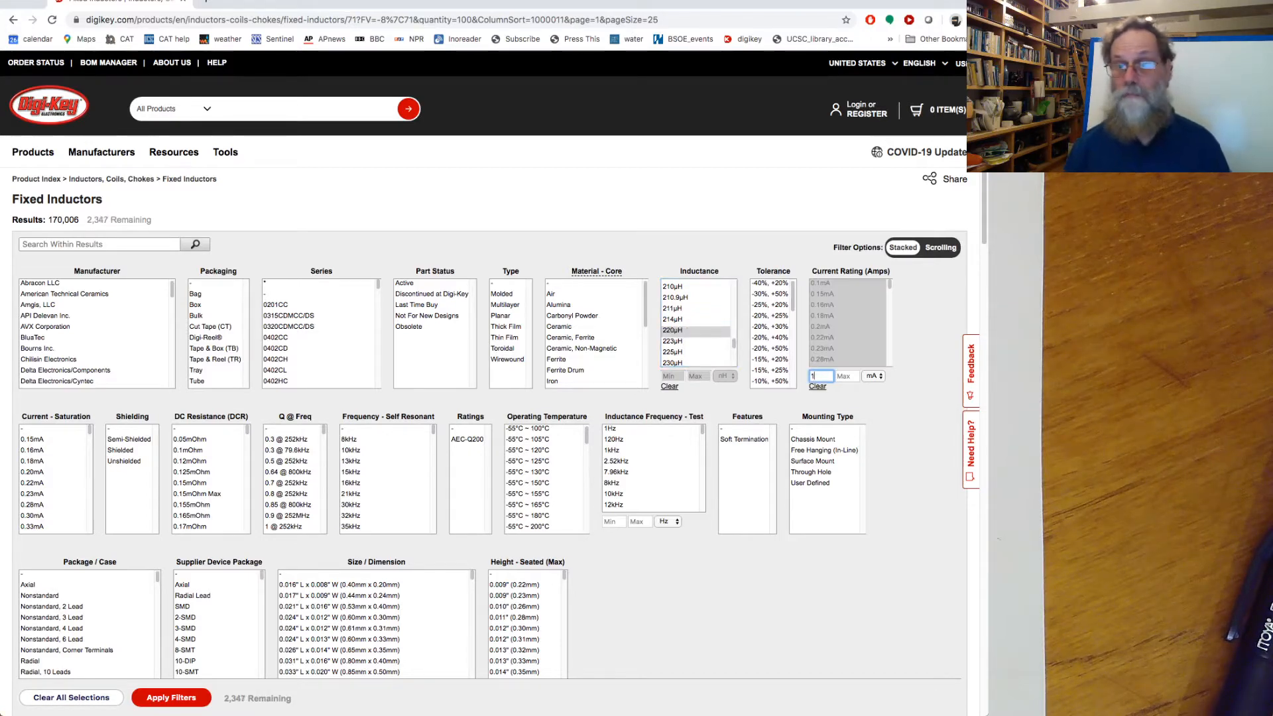
click(872, 375)
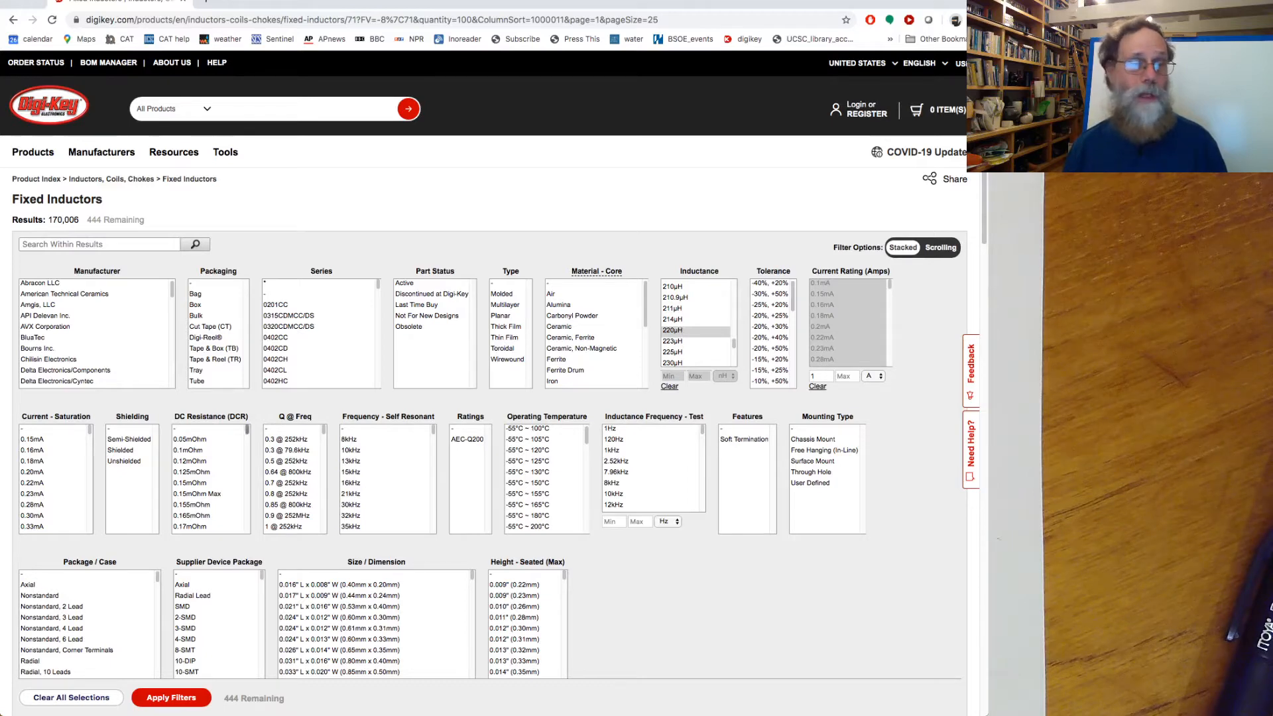
click(33, 439)
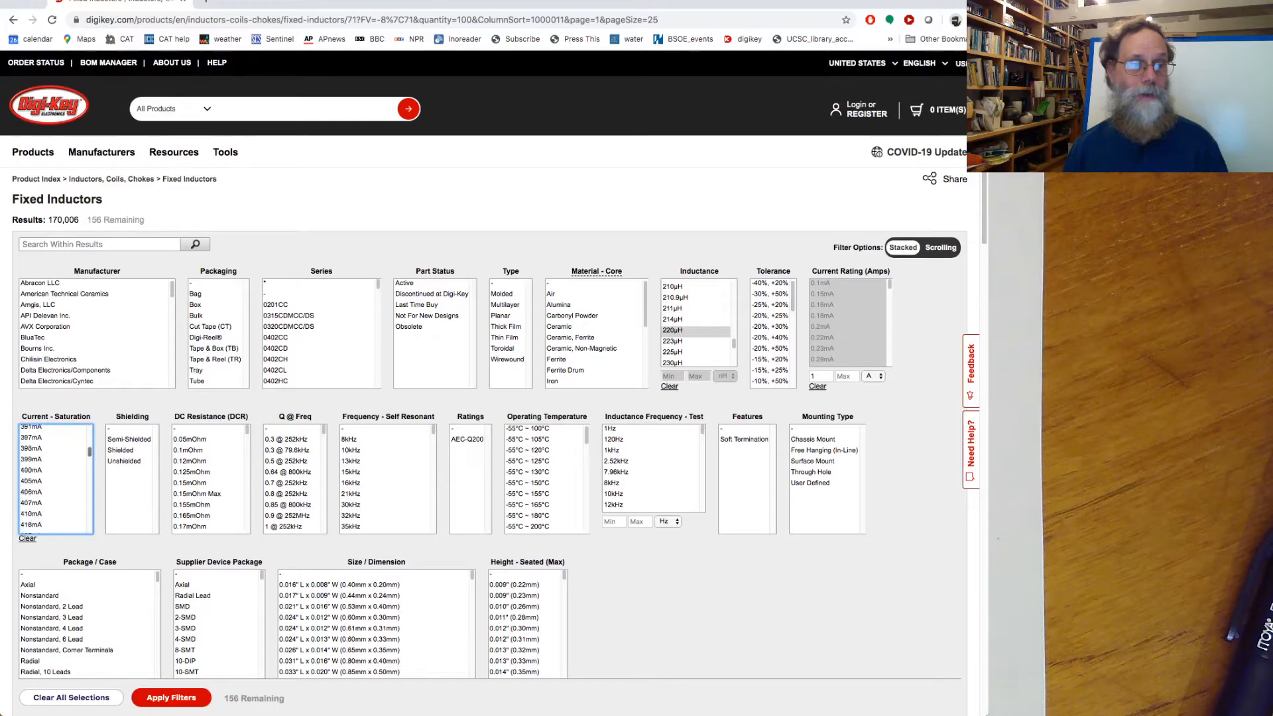
scroll(up, 3)
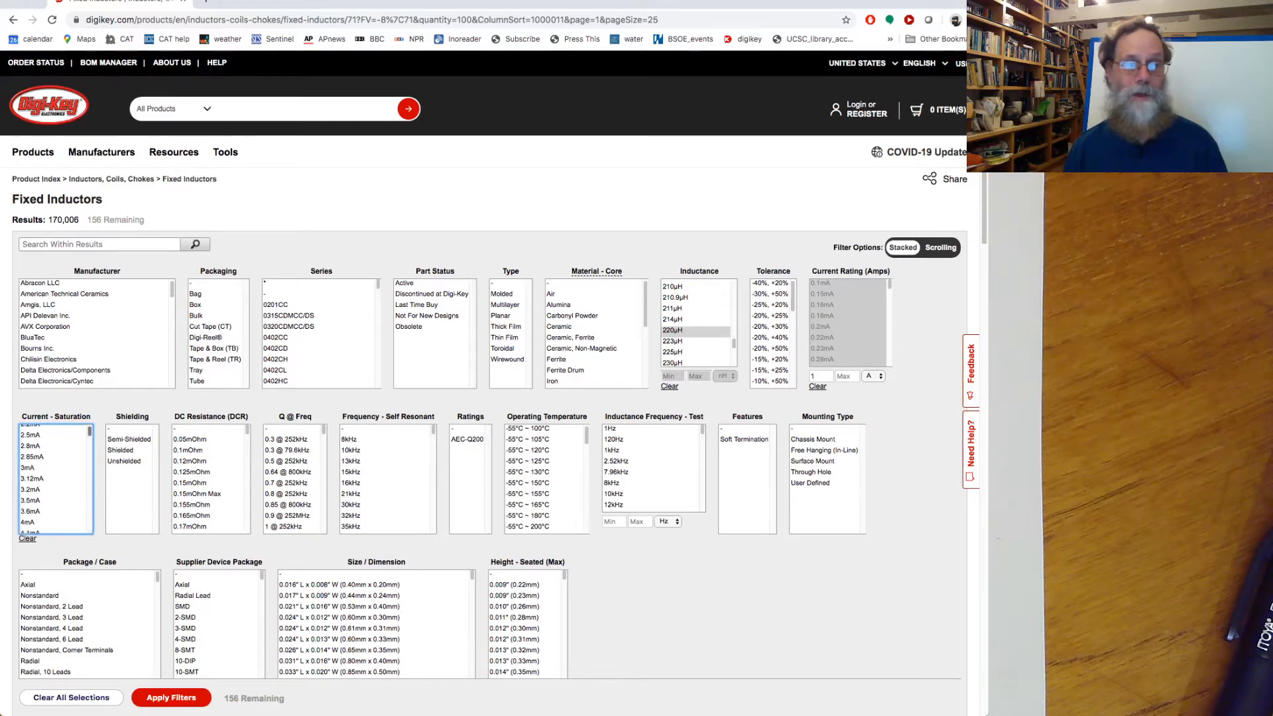
scroll(up, 3)
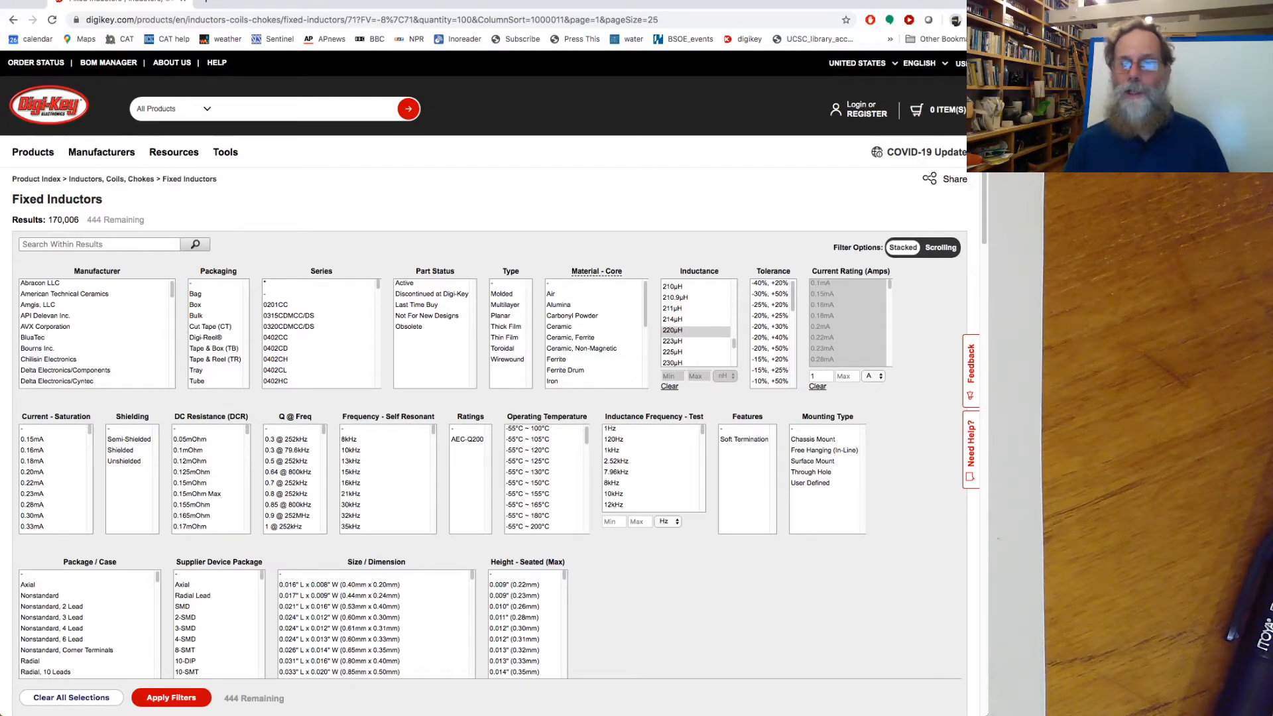
Apply a surface-mount filter, expand all filters, and scroll to the price-sorted results.
click(813, 462)
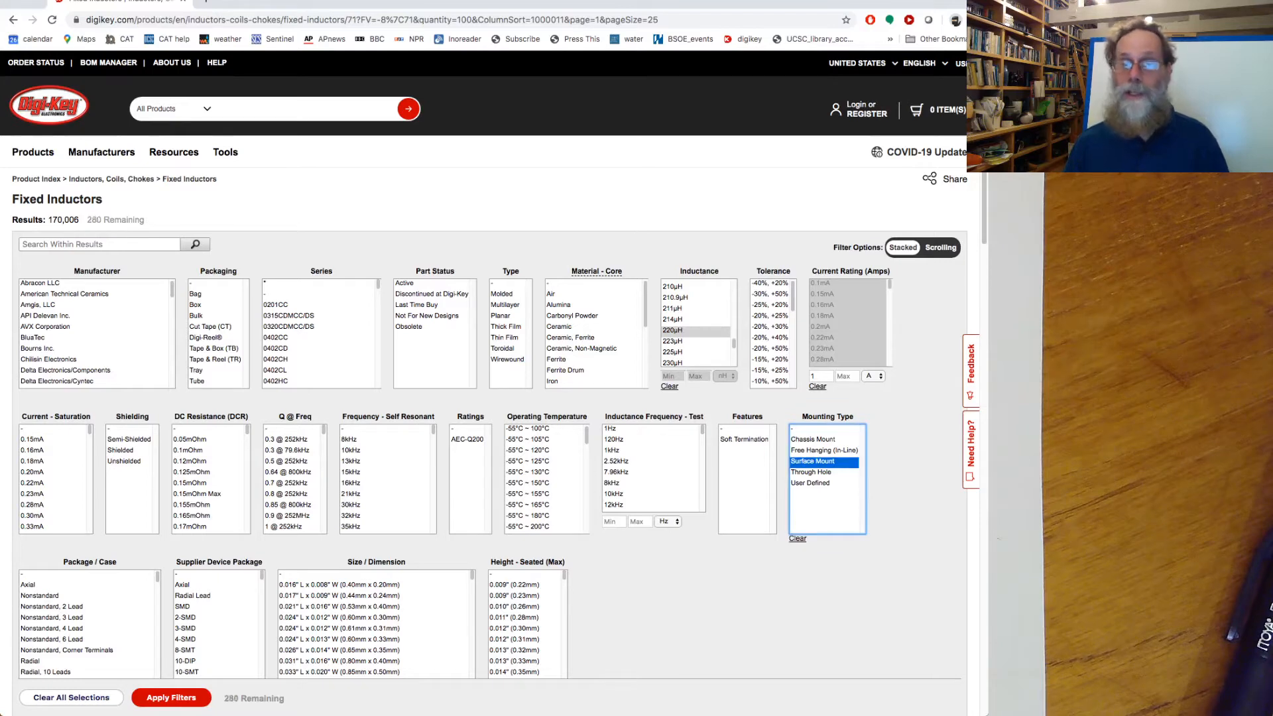
click(814, 473)
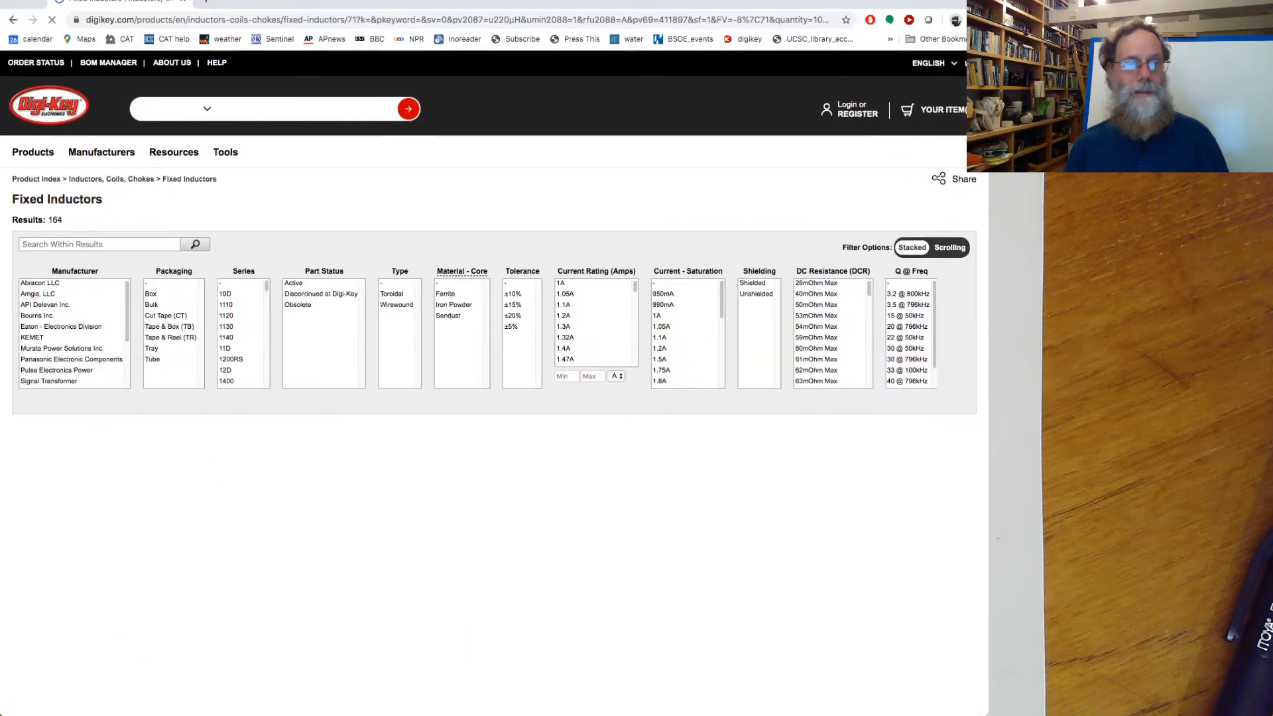
scroll(down, 3)
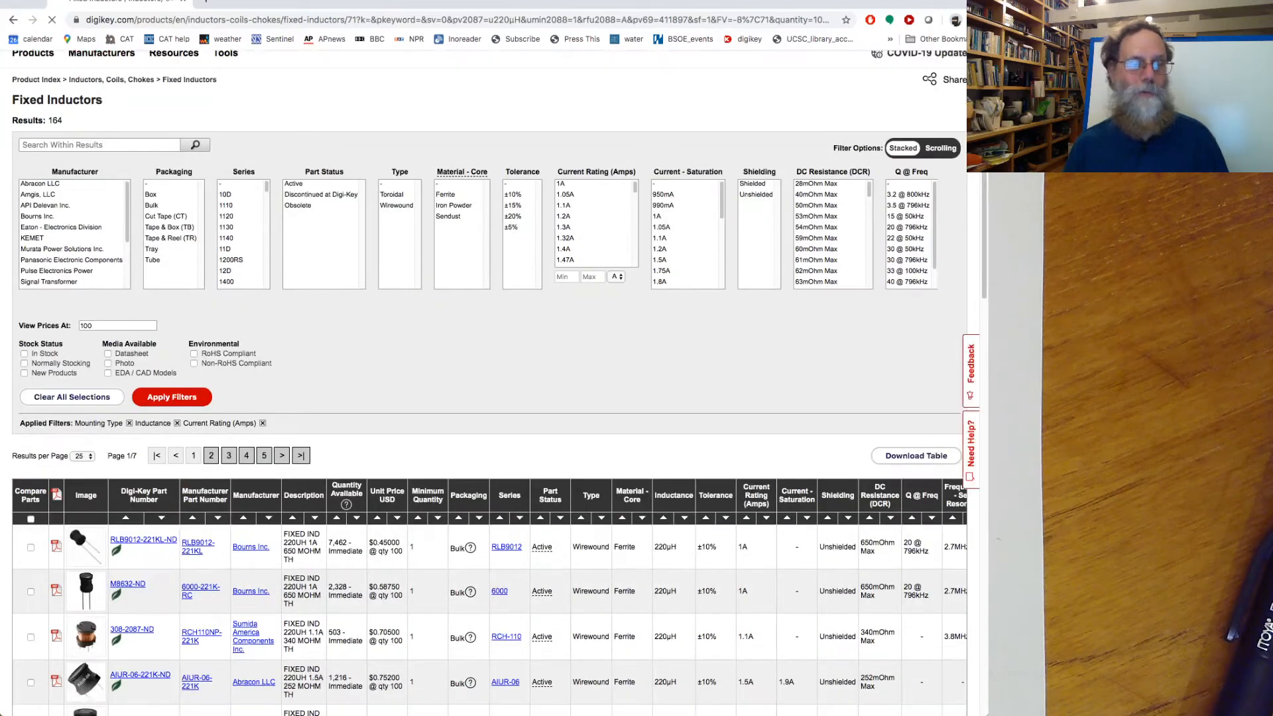
click(485, 397)
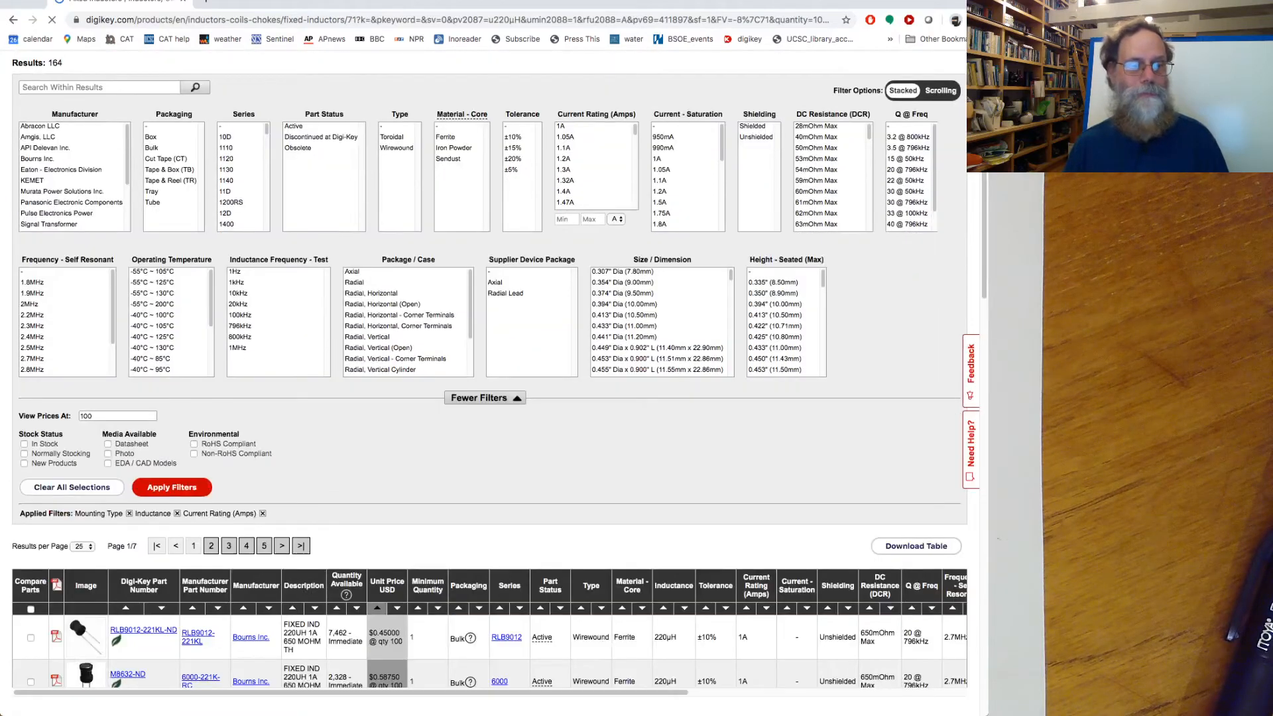
scroll(down, 3)
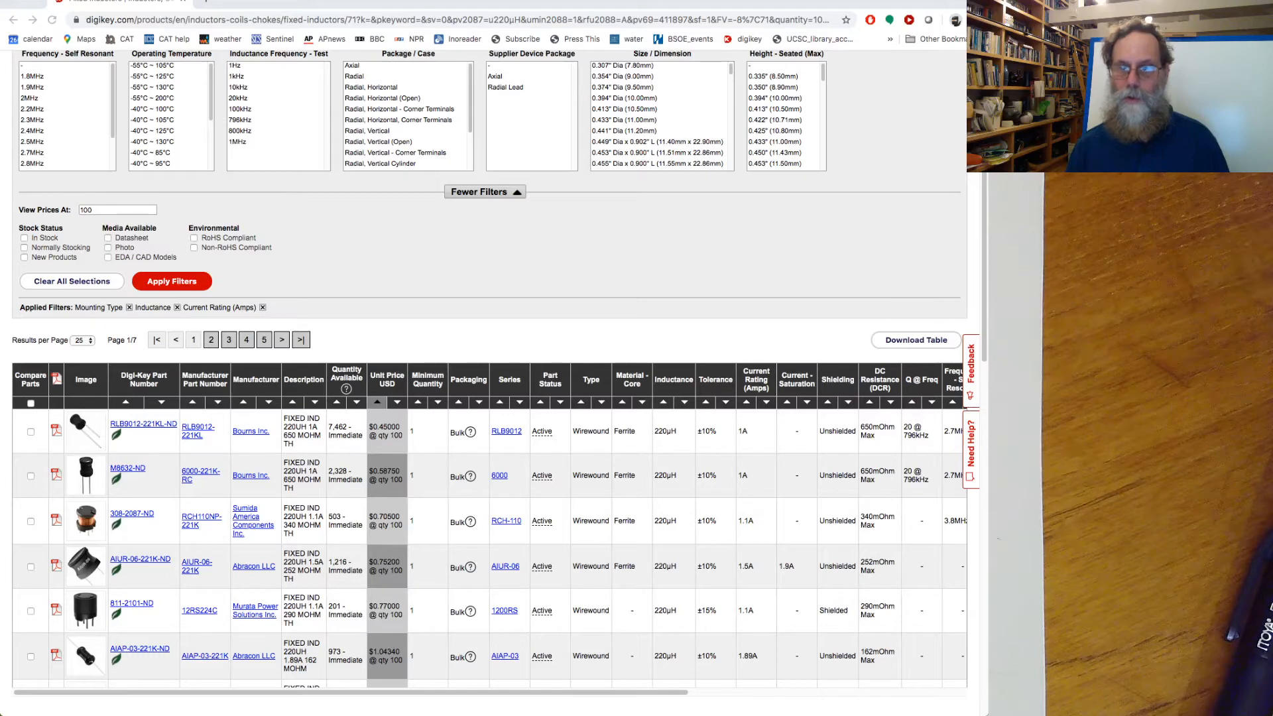
click(57, 567)
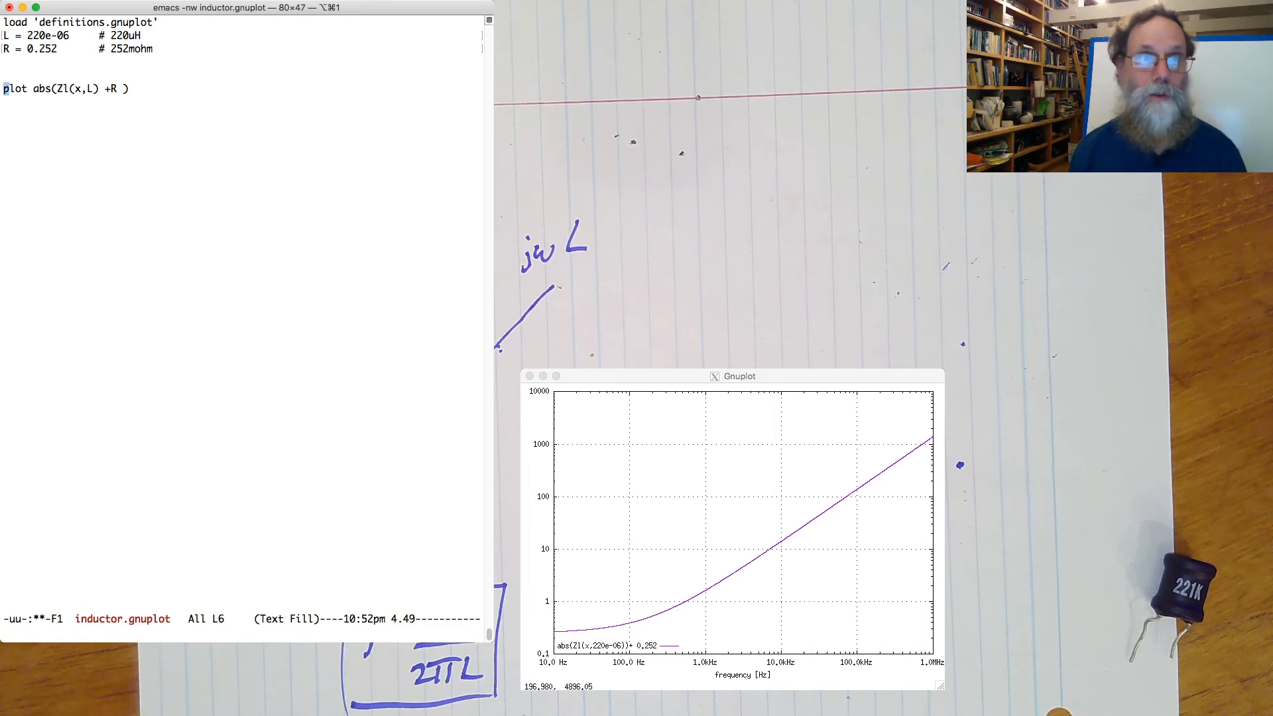
Insert 'set xrange [0.1:10e3]' above the plot command and save the script.
key(Return)
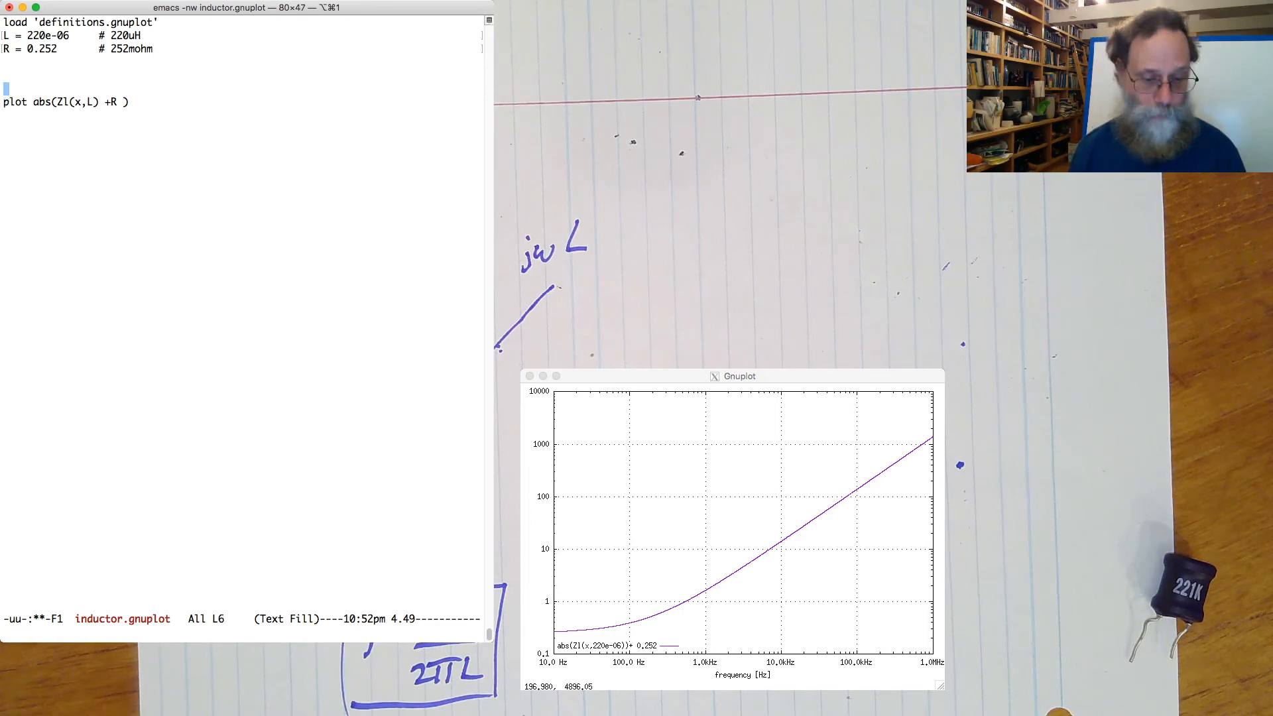
text(set xran)
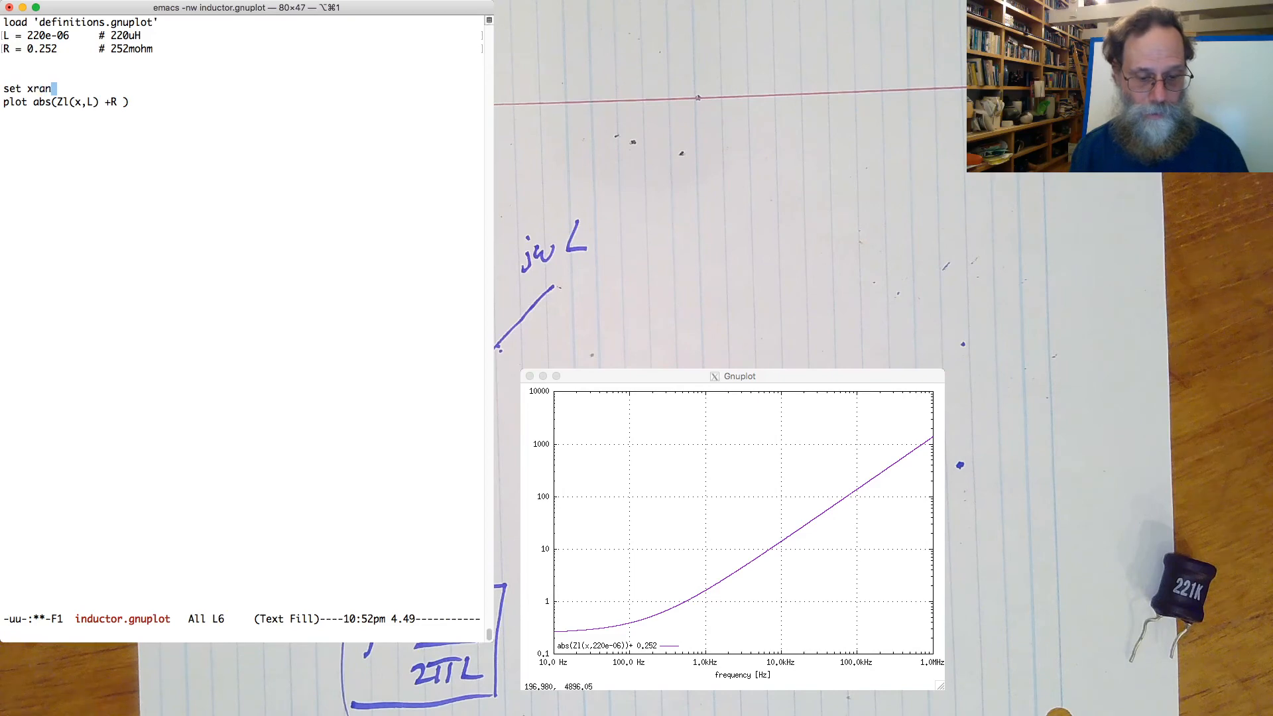
text(ge [)
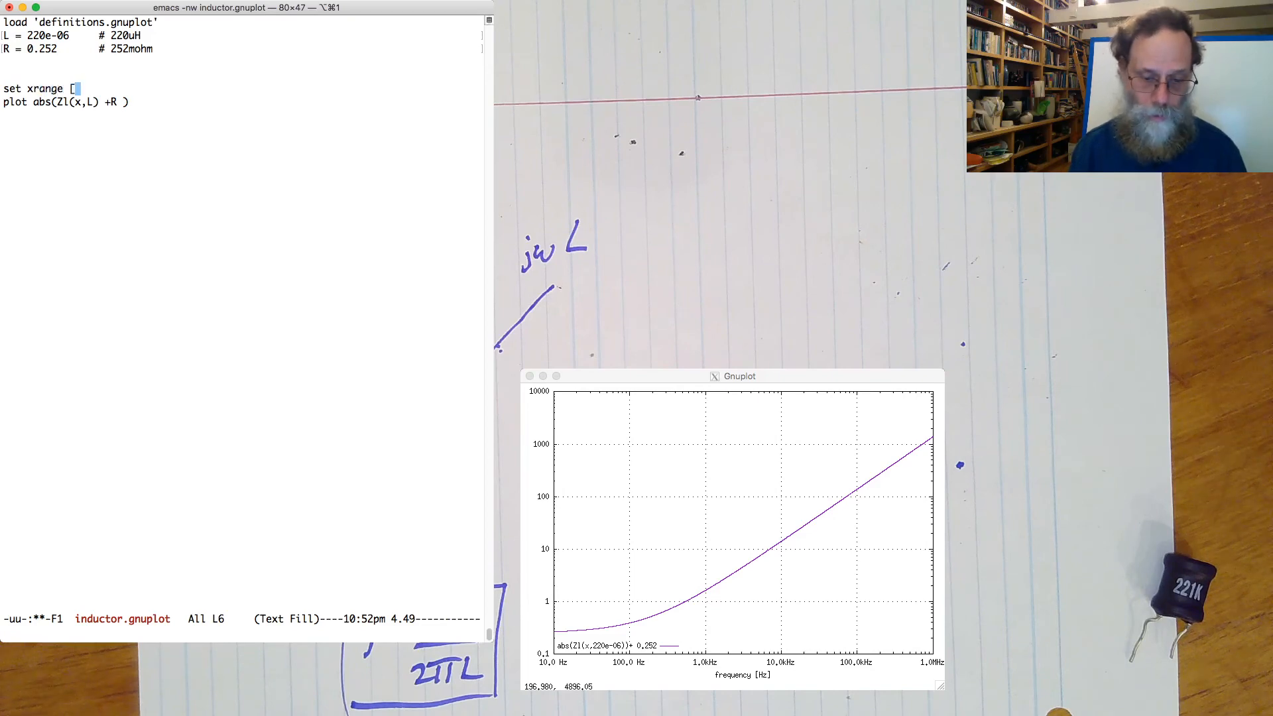
text(0.1)
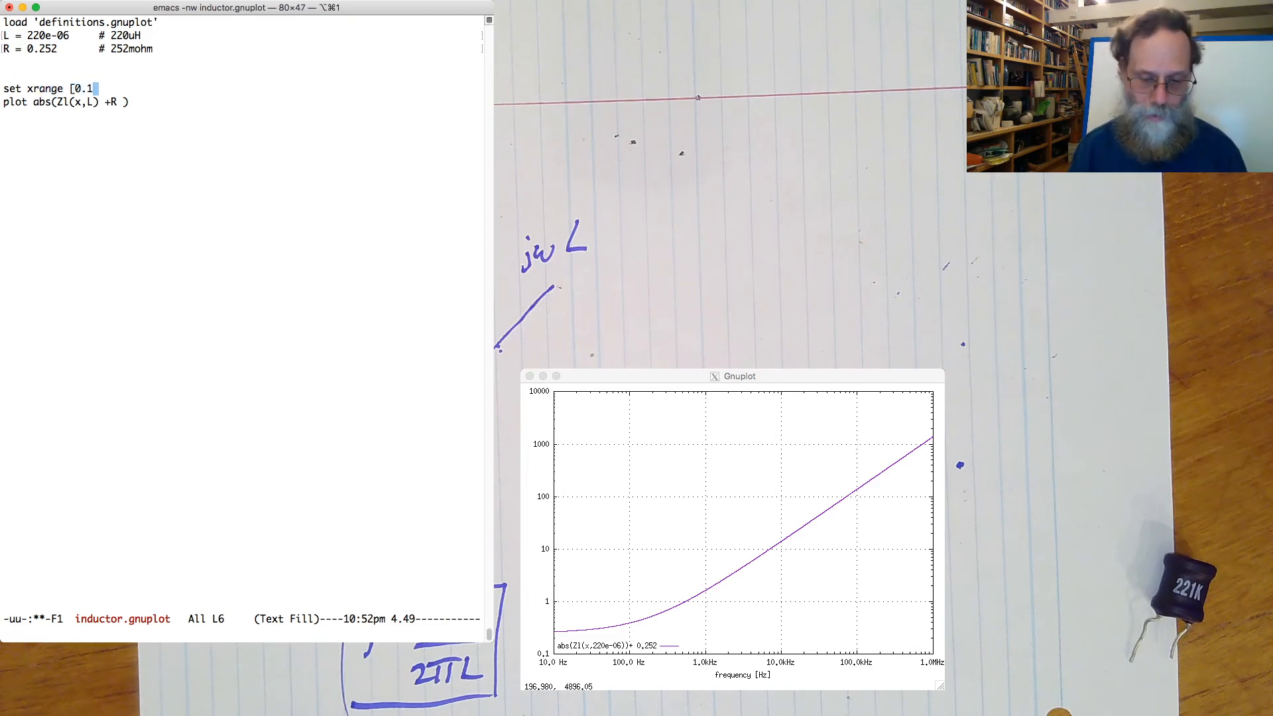
text(:)
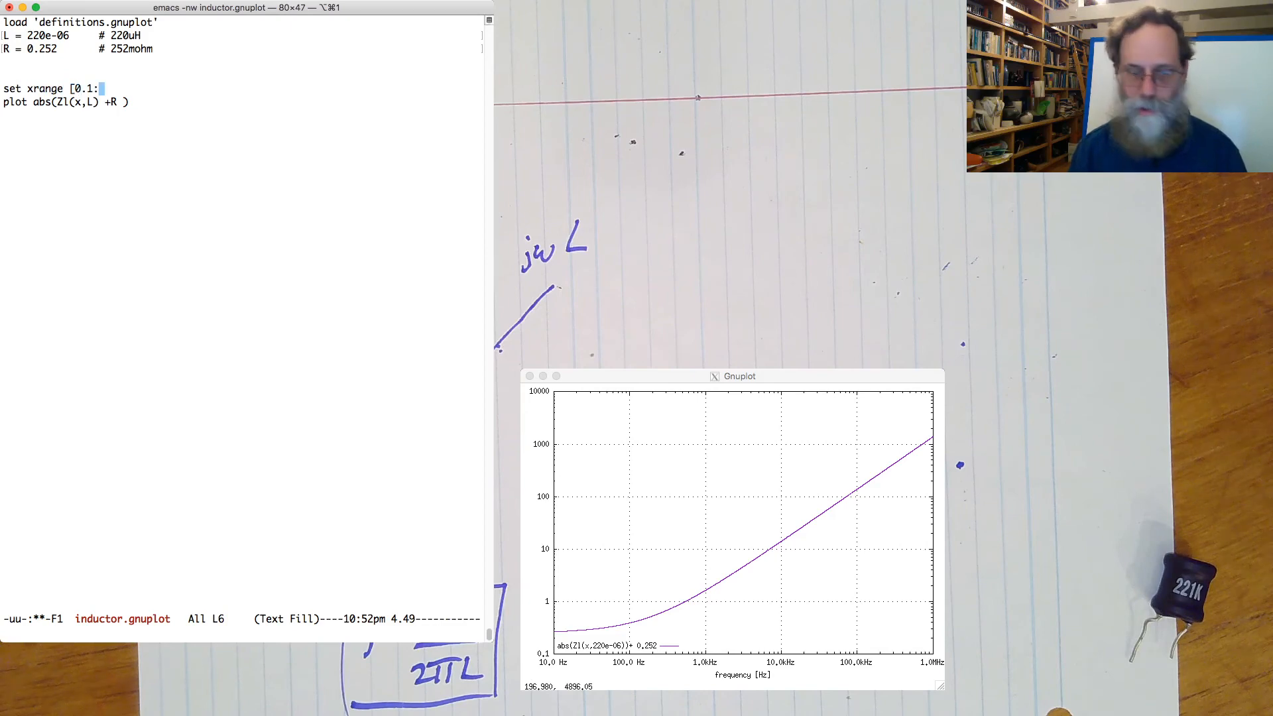
text(10)
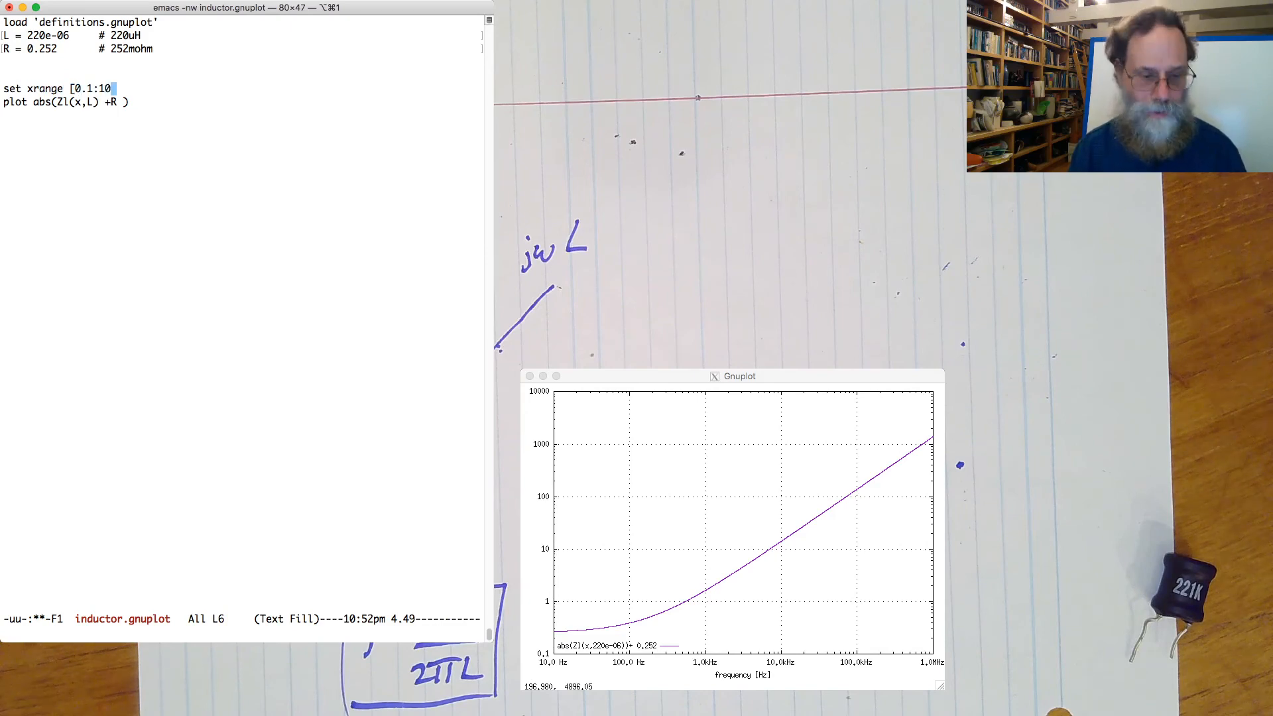
text(e3)
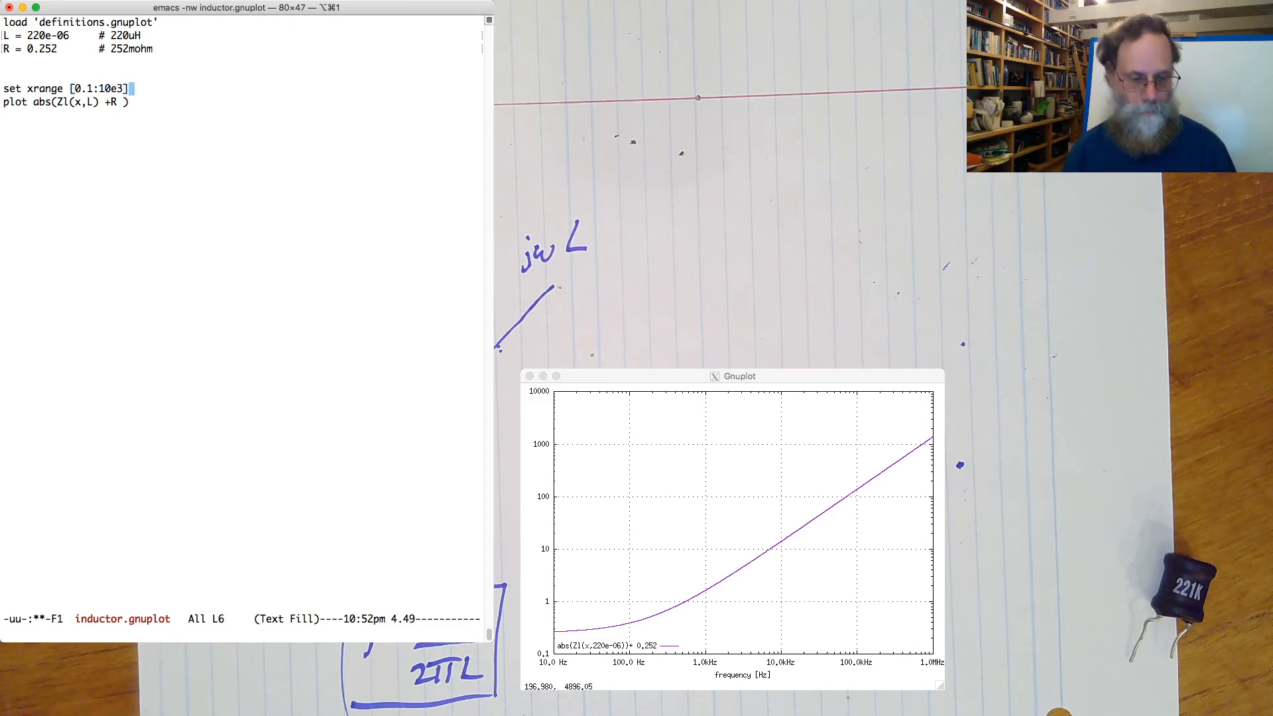
key(ctrl+x ctrl+s)
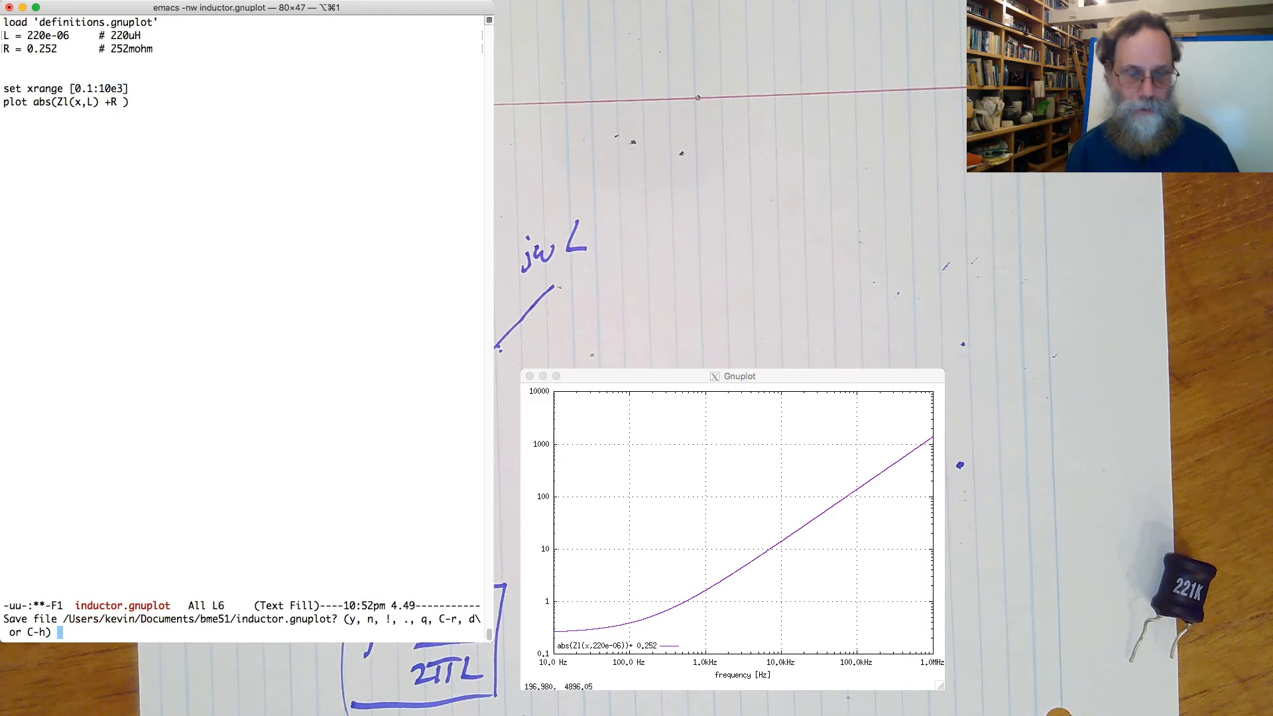